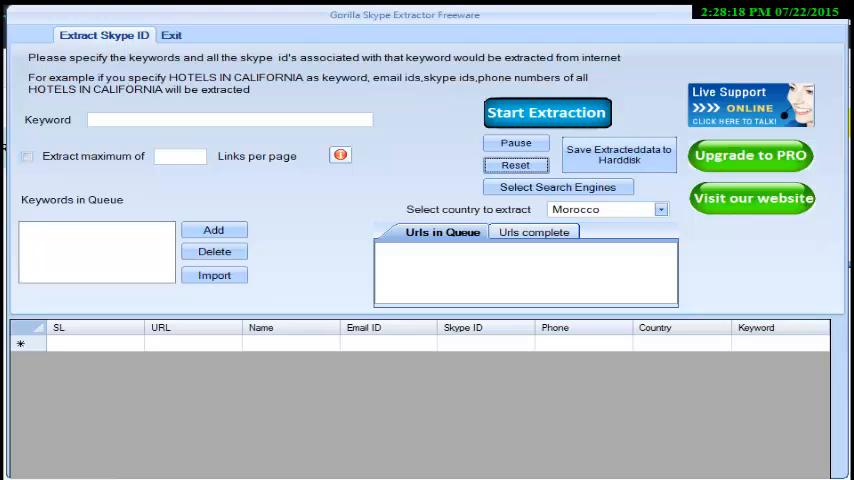
{"action": "mouse_move", "coordinate": [296, 136]}
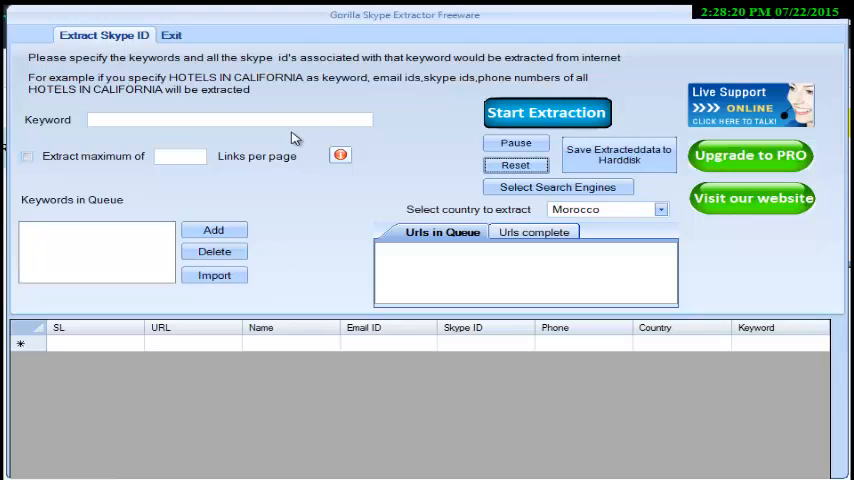
Start an extraction for keyword 'school' with a 10-link limit in Zambia
{"action": "type", "text": "sd"}
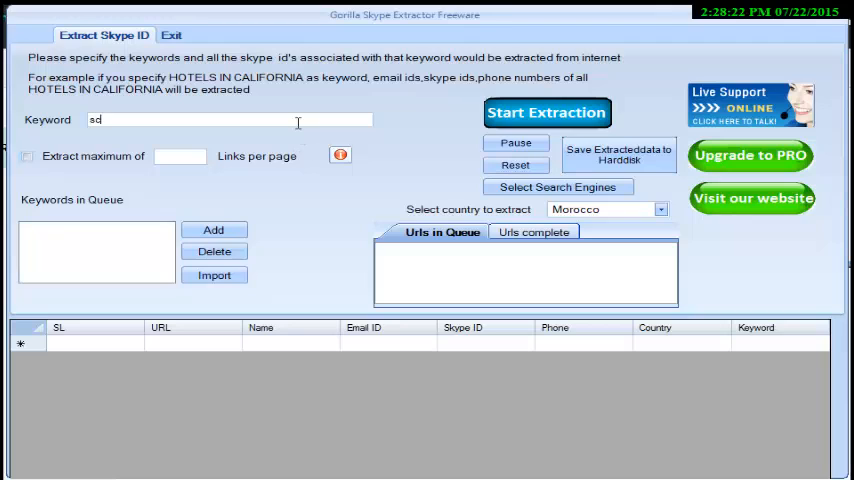
{"action": "type", "text": "school"}
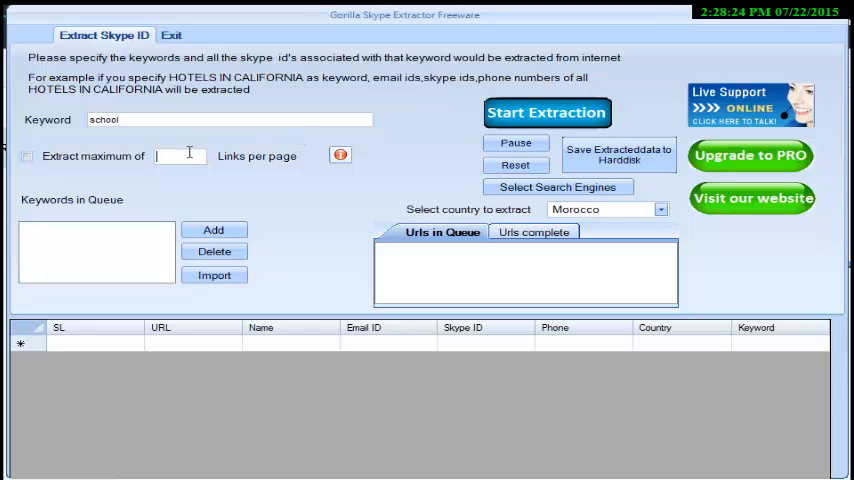
{"action": "type", "text": "10"}
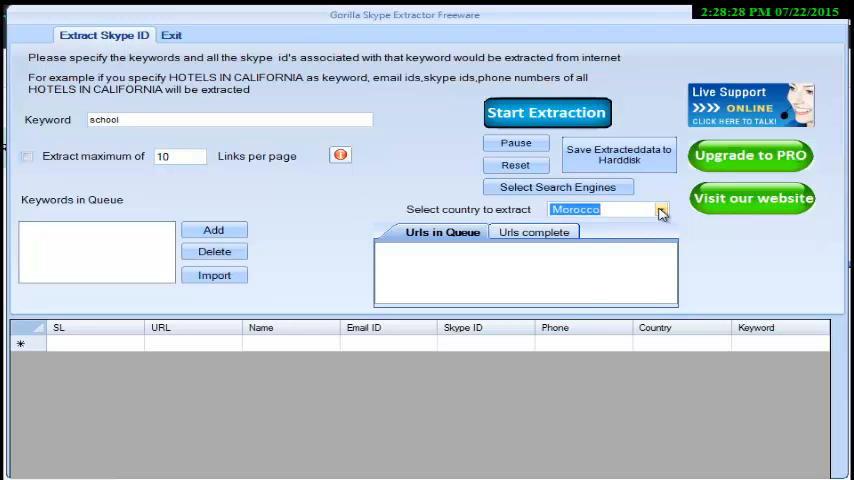
{"action": "left_click", "coordinate": [660, 208]}
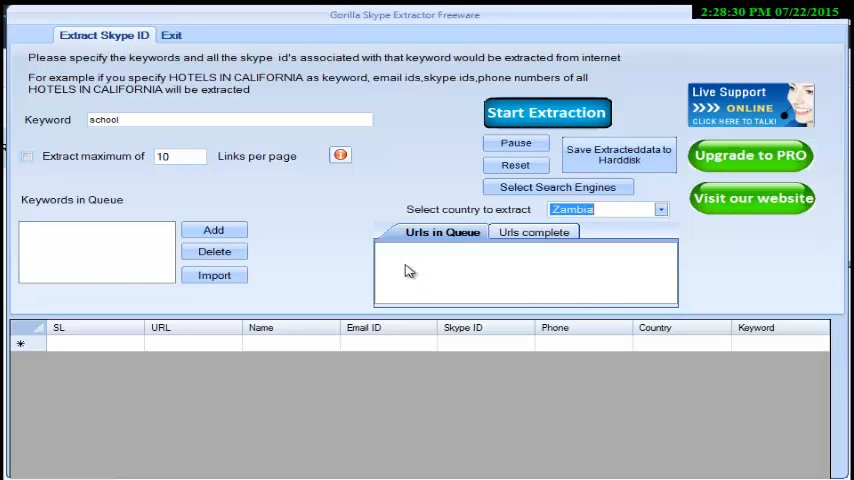
{"action": "left_click", "coordinate": [546, 112]}
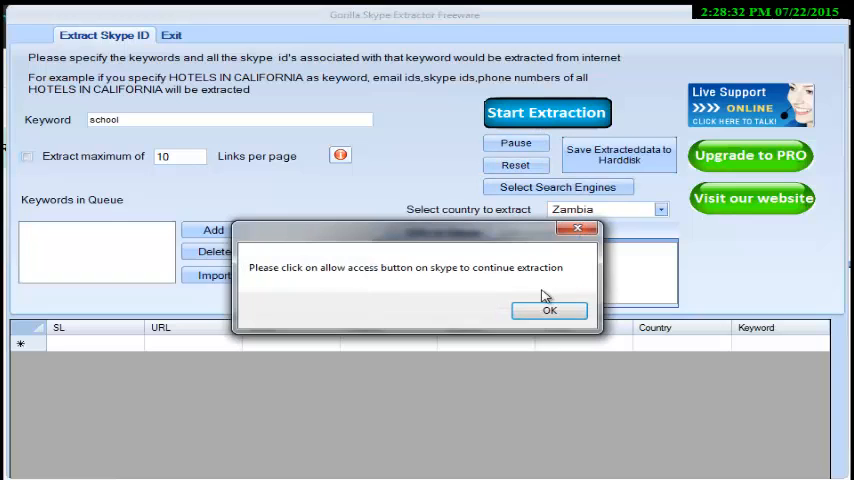
Dismiss the allow-access notice so results for school in Zambia fill the grid
{"action": "left_click", "coordinate": [548, 310]}
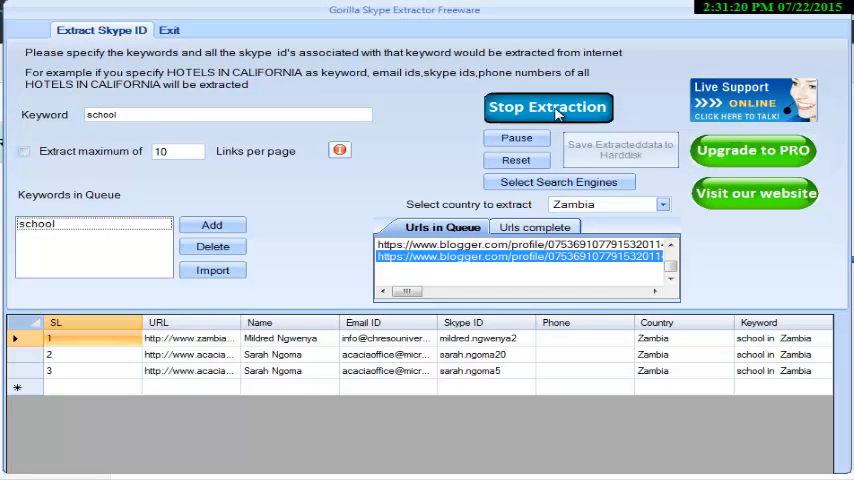
Stop the extraction and save the five results to disk as CSV file 'fg'
{"action": "left_click", "coordinate": [548, 108]}
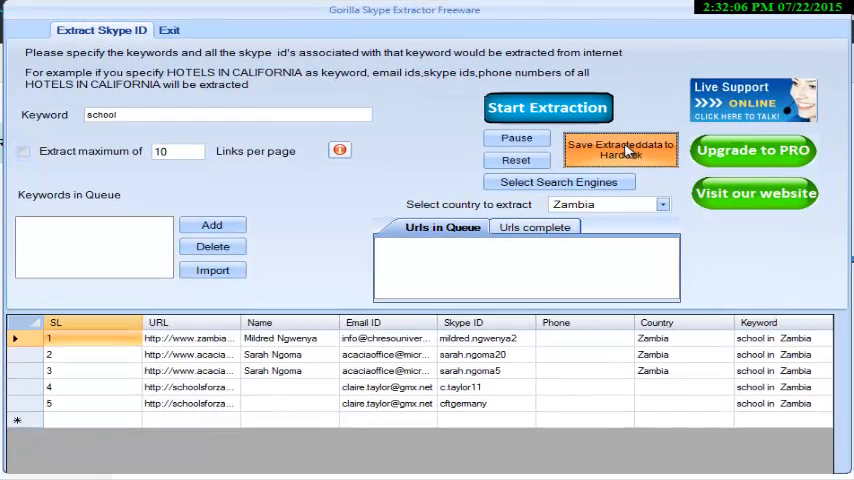
{"action": "left_click", "coordinate": [620, 150]}
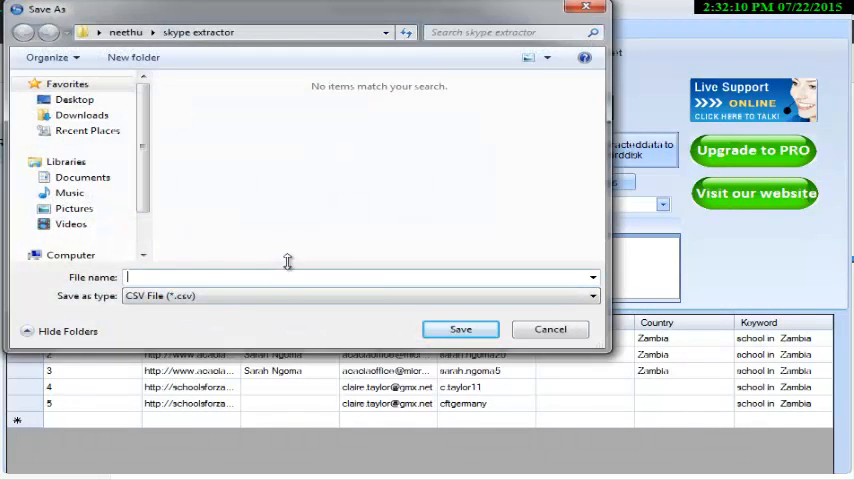
{"action": "type", "text": "fg"}
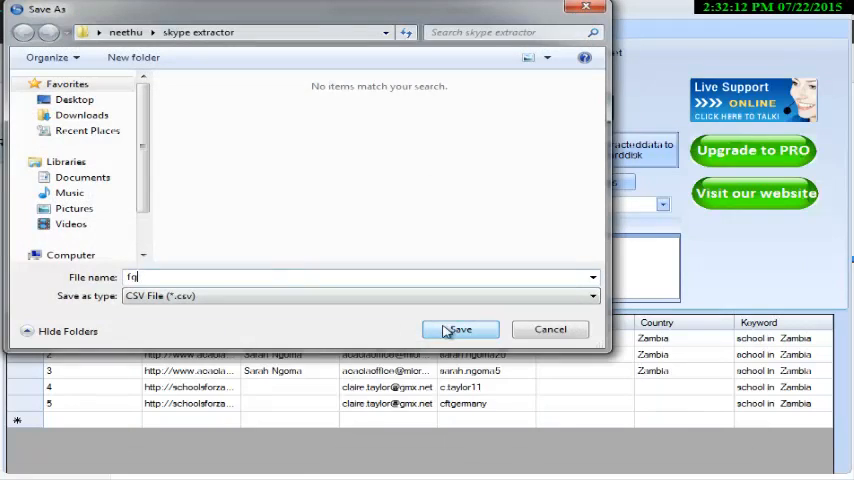
{"action": "left_click", "coordinate": [460, 328]}
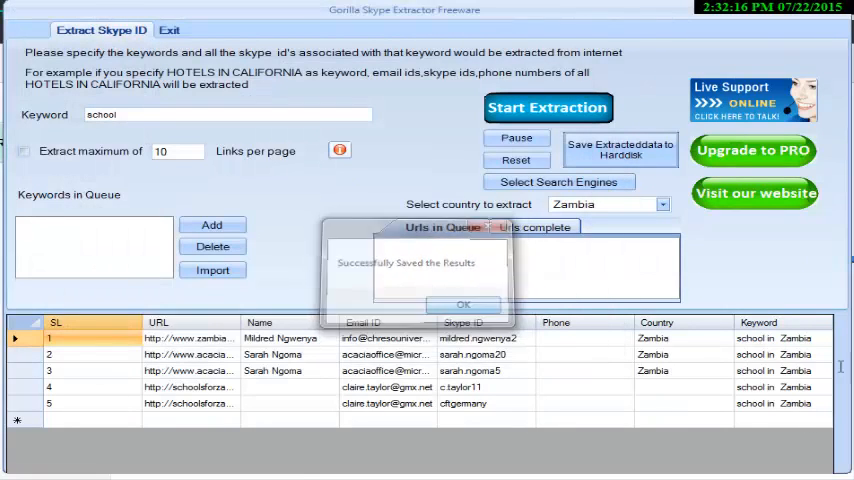
Acknowledge the save message and reset the form, clearing keyword, limit and results
{"action": "left_click", "coordinate": [464, 304]}
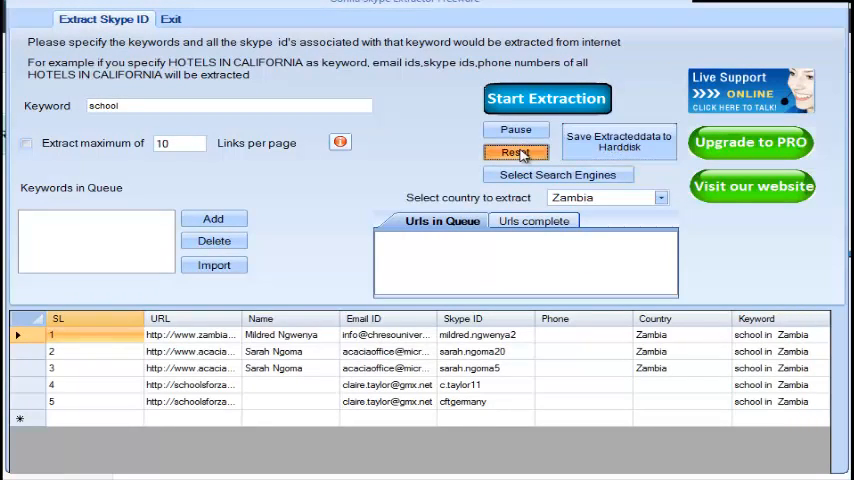
{"action": "left_click", "coordinate": [516, 152]}
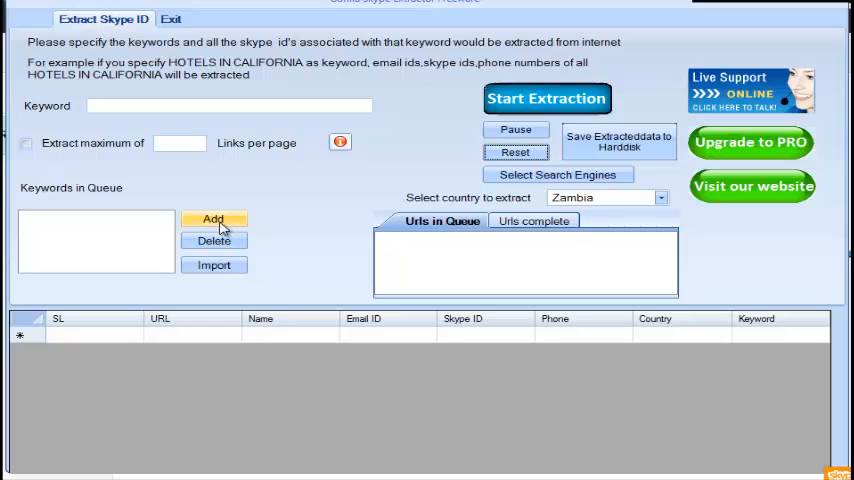
{"action": "mouse_move", "coordinate": [214, 264]}
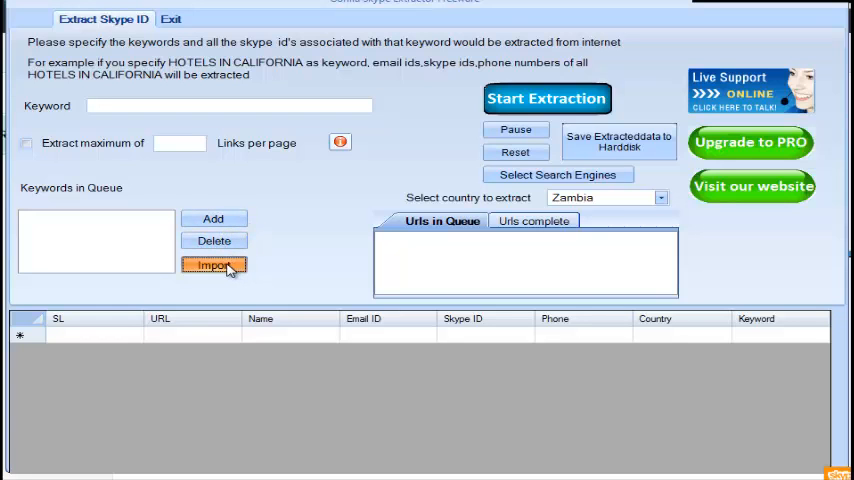
Import 'New Text Document' so school, church, company and hotels fill the keyword queue
{"action": "left_click", "coordinate": [212, 264]}
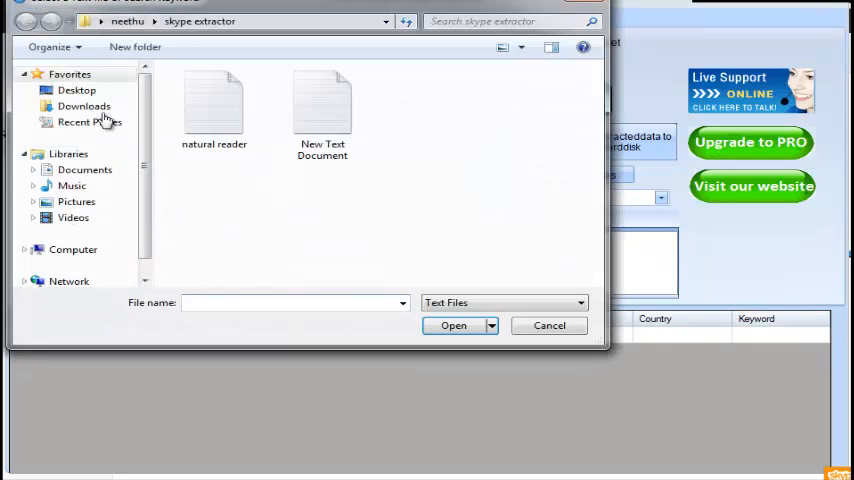
{"action": "left_click", "coordinate": [76, 90]}
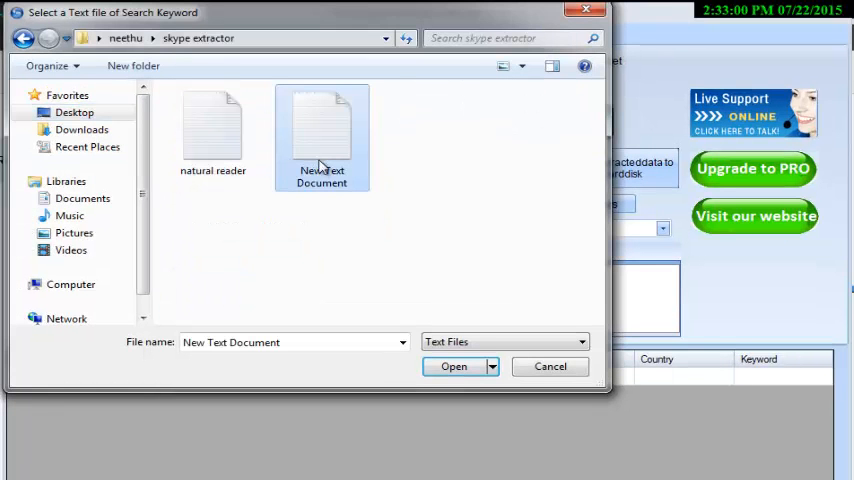
{"action": "left_click", "coordinate": [454, 366]}
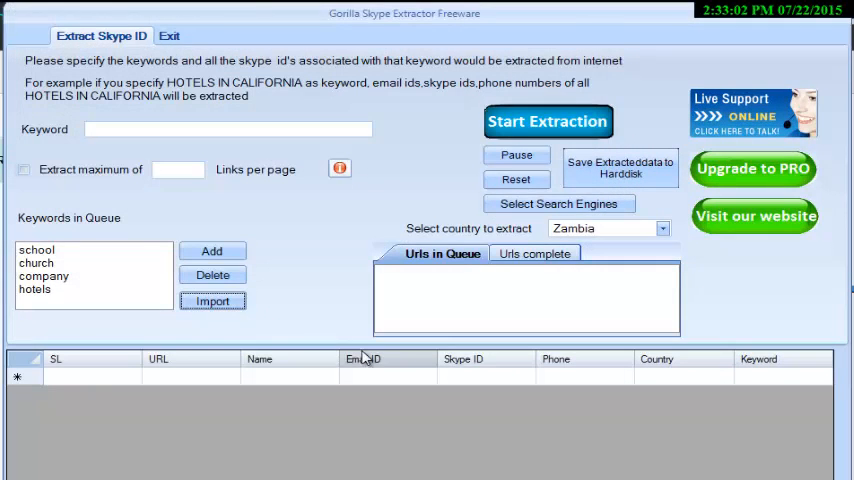